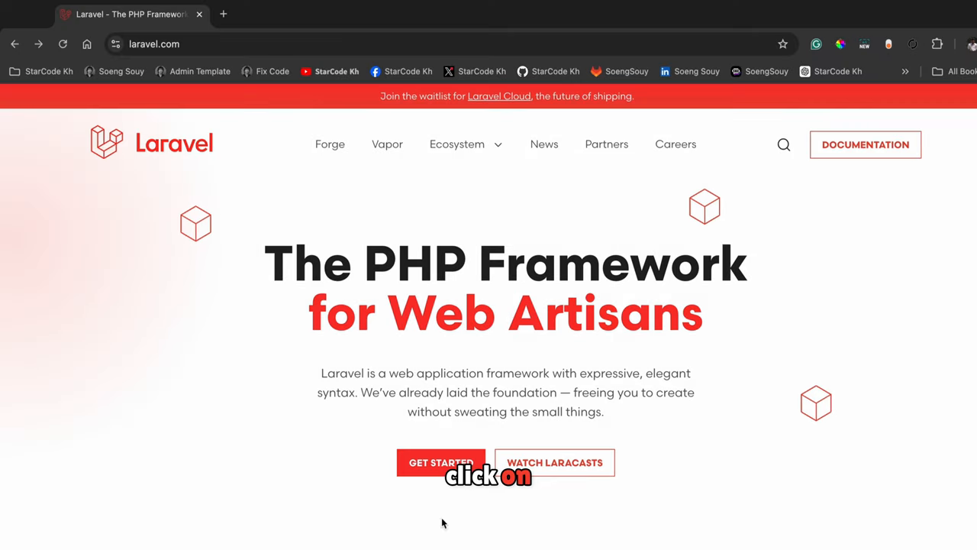
Step: Open the Laravel 11.x Installation docs from Get Started and read through the introduction
click(439, 461)
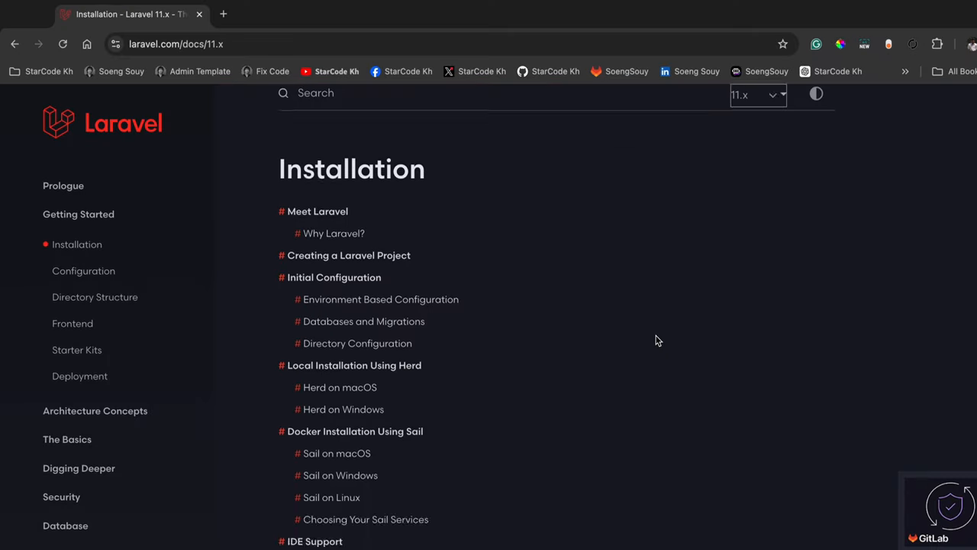
scroll(down, 3)
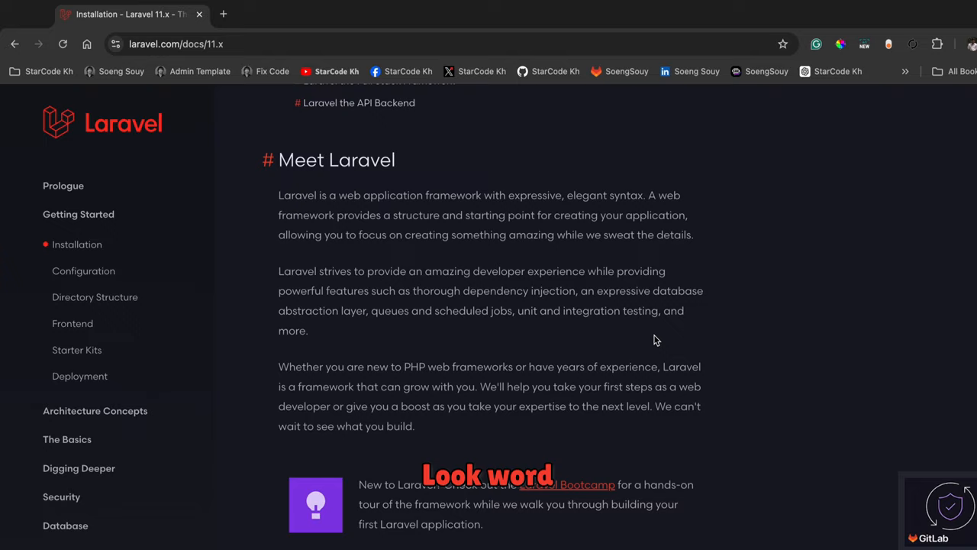
scroll(down, 3)
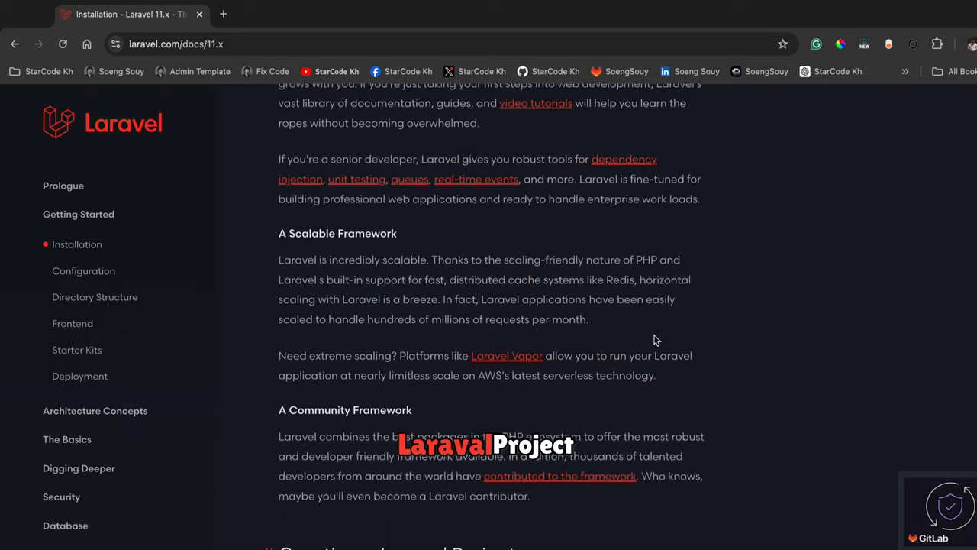
scroll(down, 3)
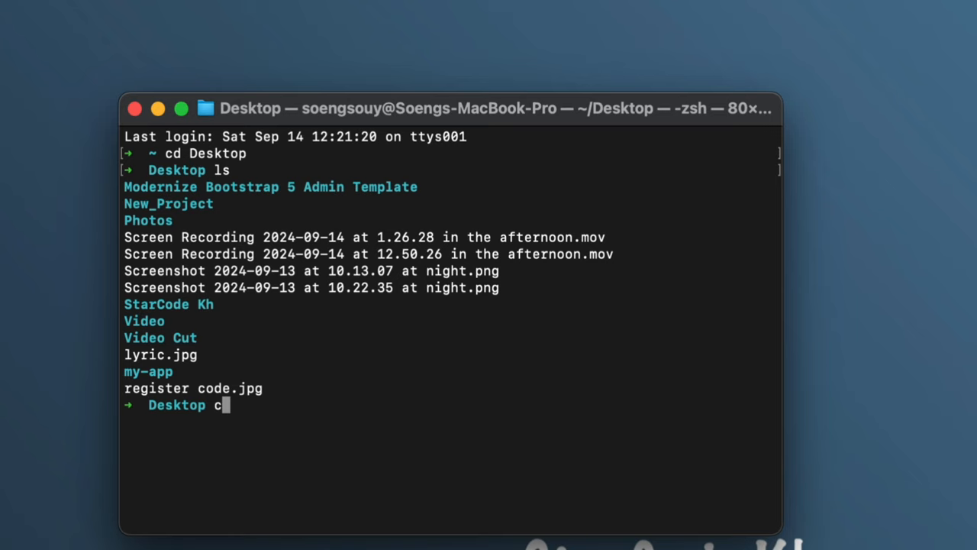
Step: Move into StarCode Kh and run 'composer create-project laravel/laravel example-app'
text(d Star)
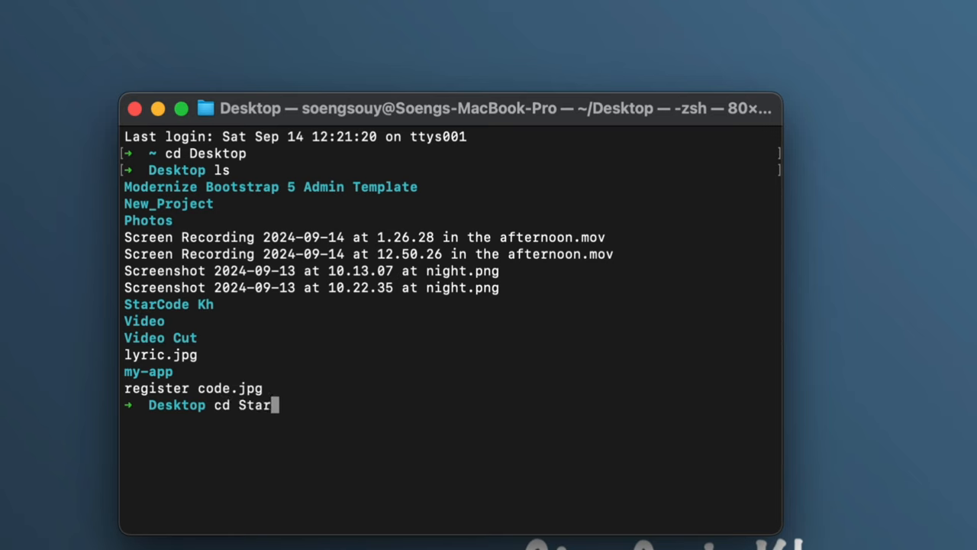
key(Return)
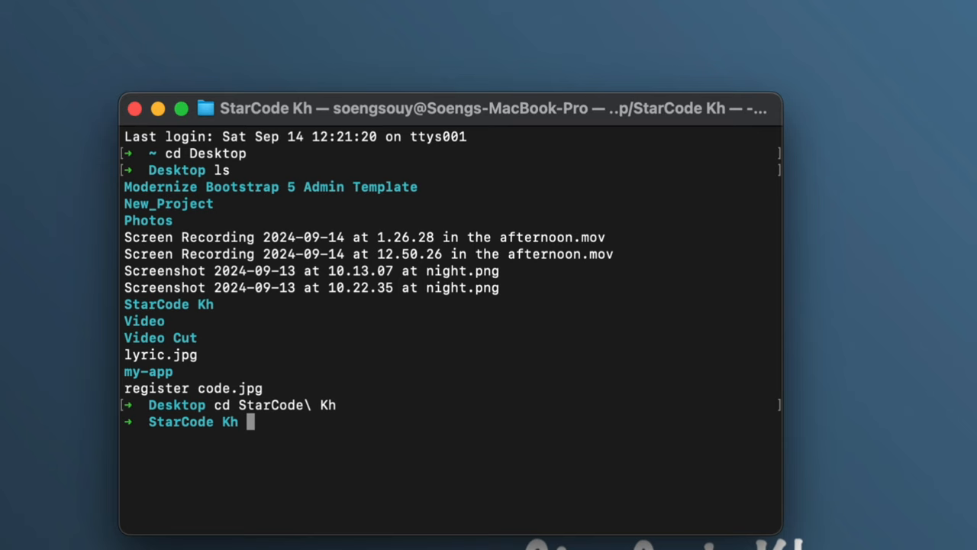
text(composer create-project laravel/laravel example-app)
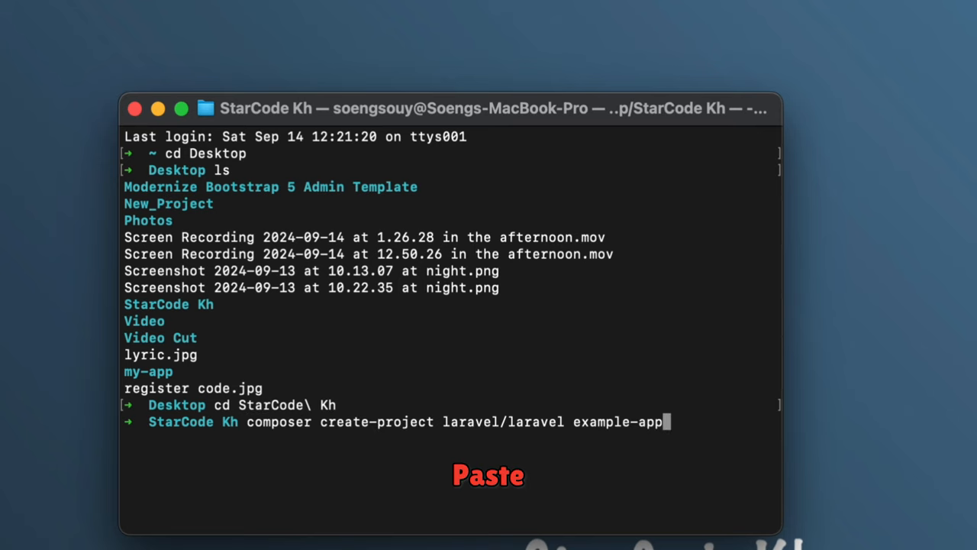
key(Return)
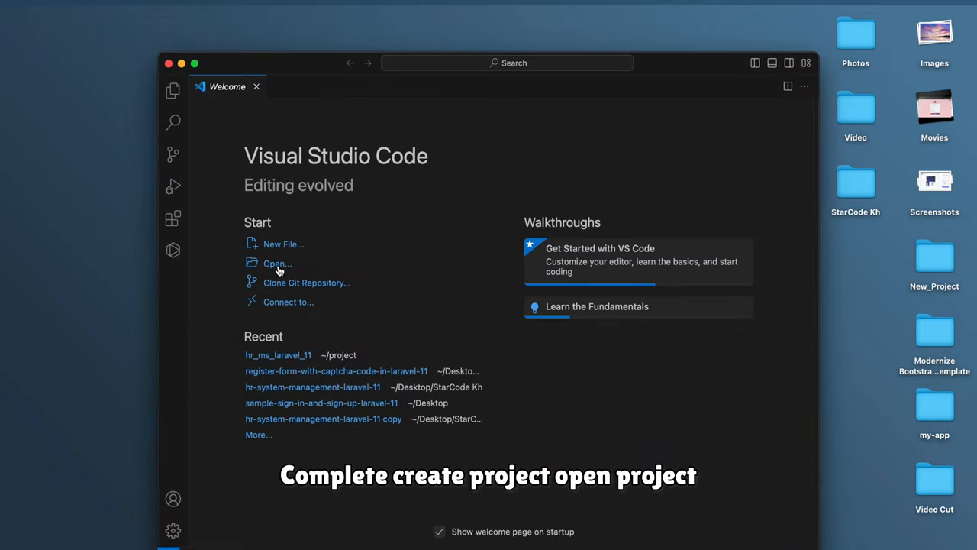
Step: From the Welcome page, browse the Desktop and open the StarCode Kh folder in VS Code
click(278, 262)
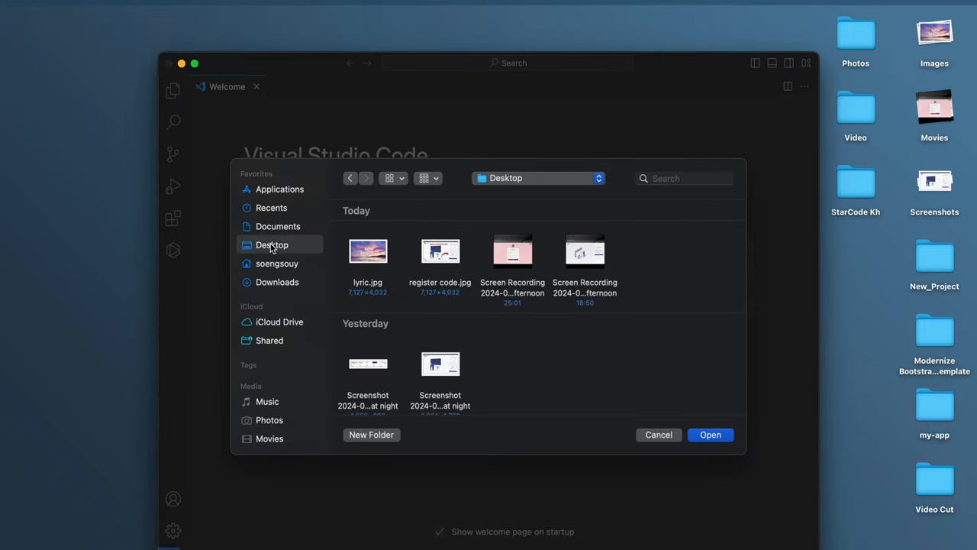
scroll(down, 3)
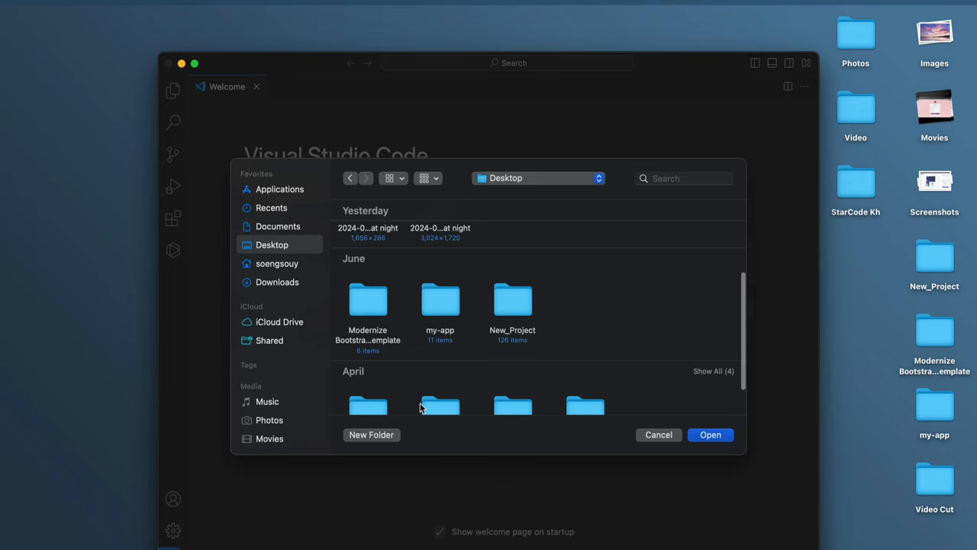
scroll(down, 3)
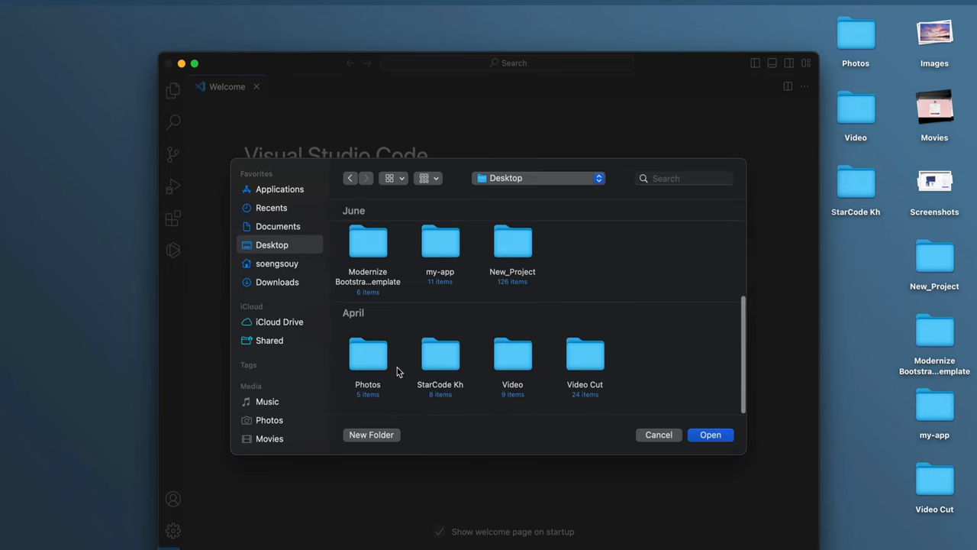
double_click(440, 354)
text(p)
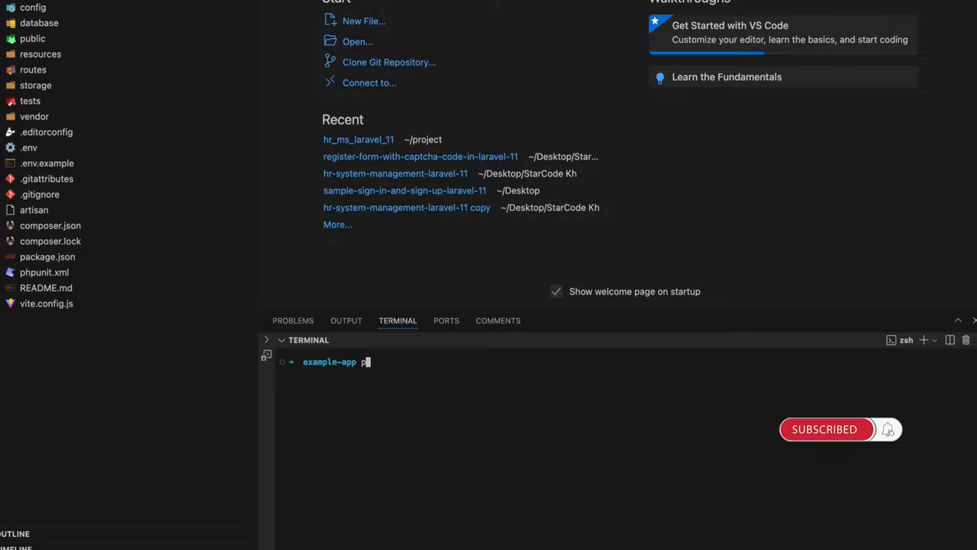
Step: Run 'php artisan serve' in the integrated terminal to start the dev server at 127.0.0.1:8000
text(hp artisan ser)
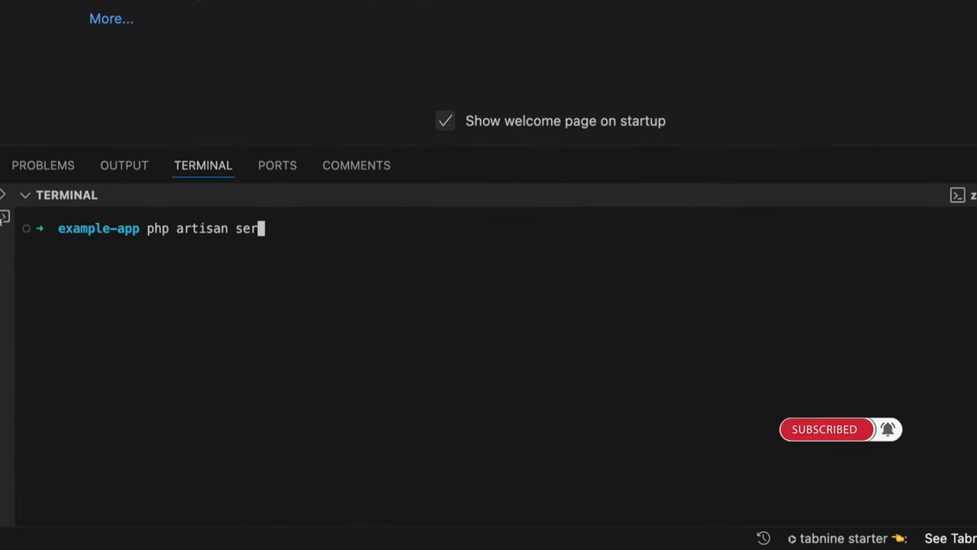
key(Return)
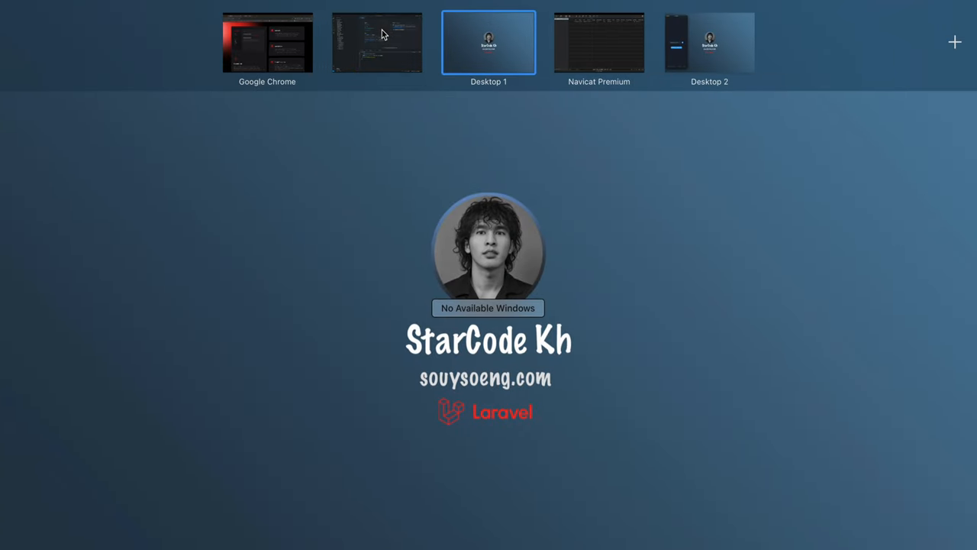
click(375, 43)
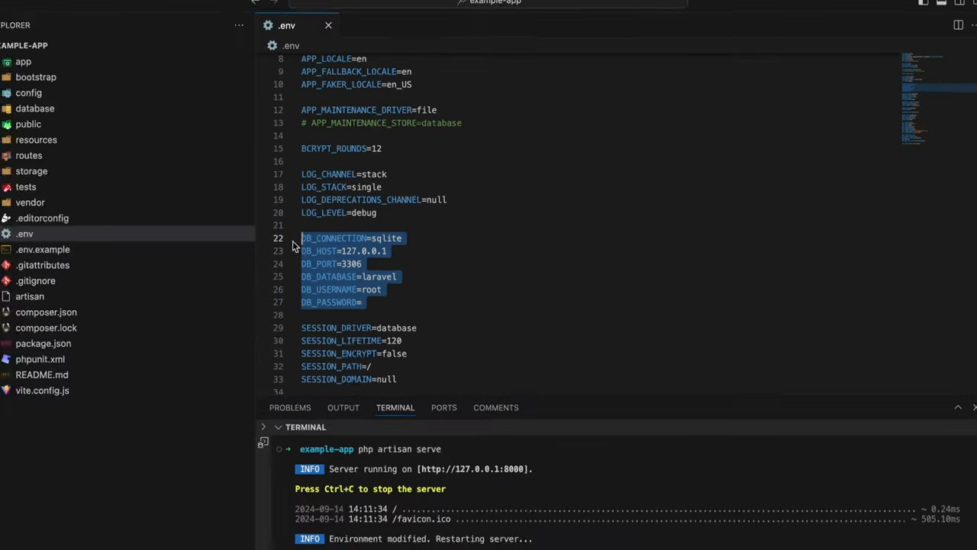
Step: After the sqlite error in the browser, set DB_CONNECTION to mysql in .env and reload the app
click(61, 52)
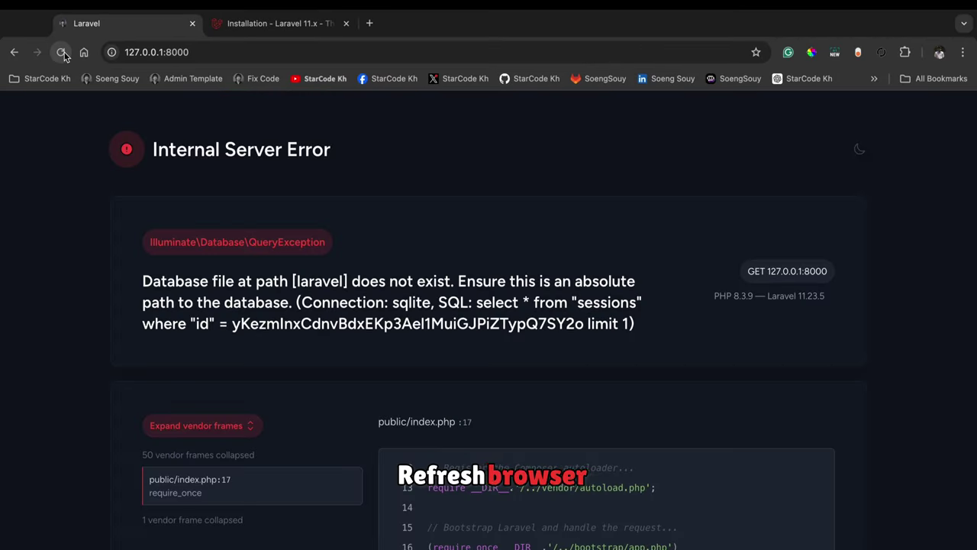
click(61, 52)
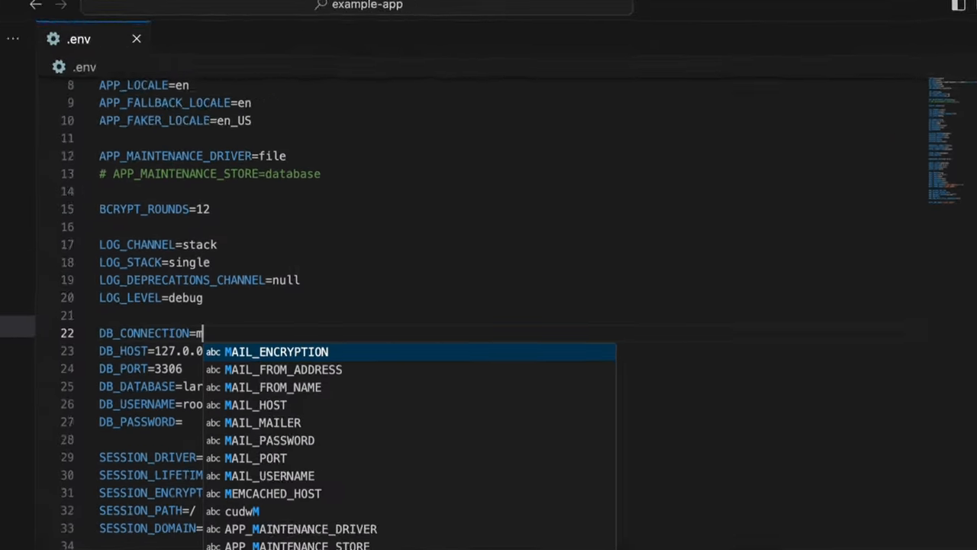
text(ysql)
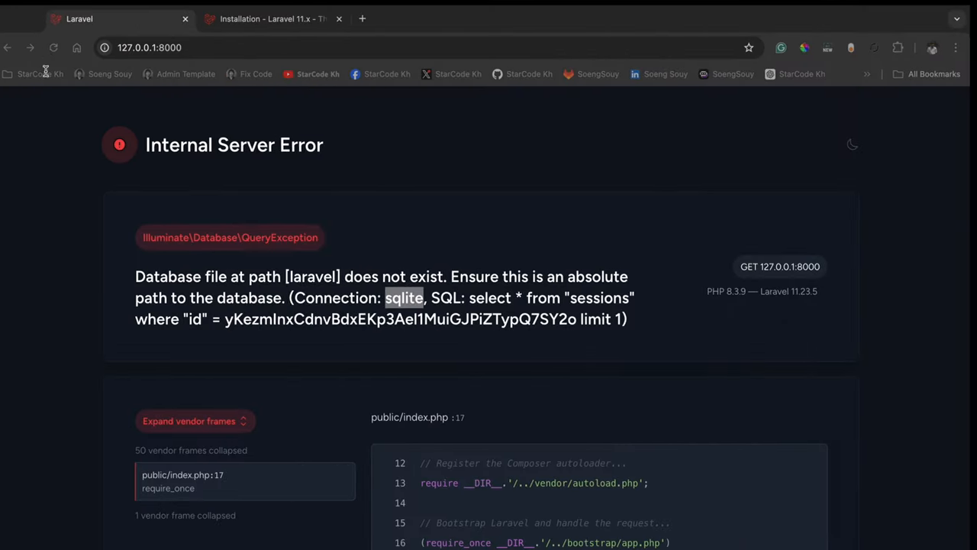
click(61, 47)
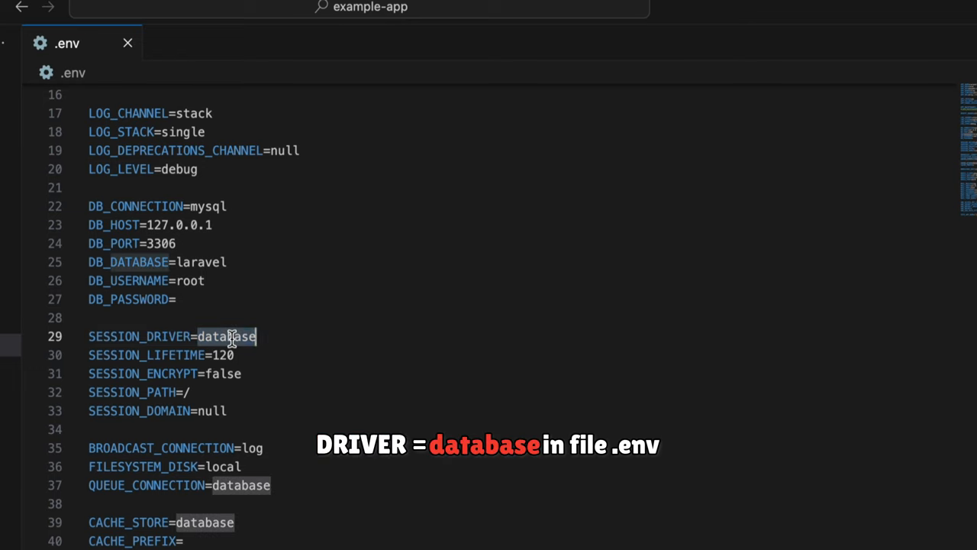
Step: Set SESSION_DRIVER to file in .env and open config/session.php
scroll(down, 3)
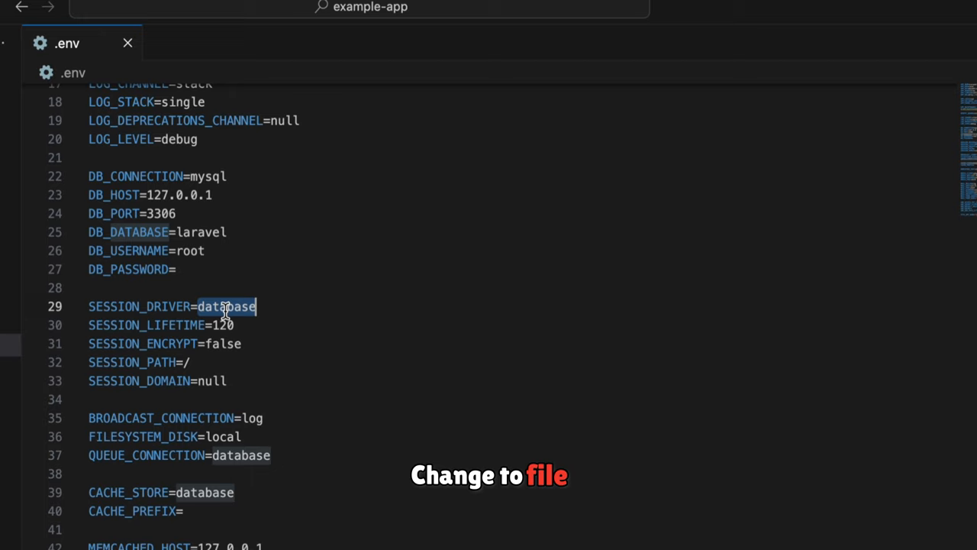
text(fil)
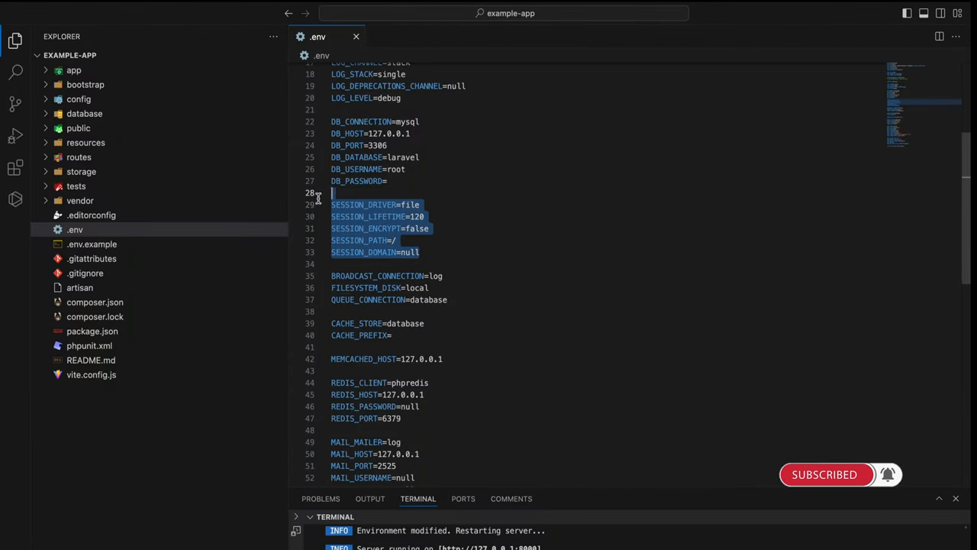
click(79, 98)
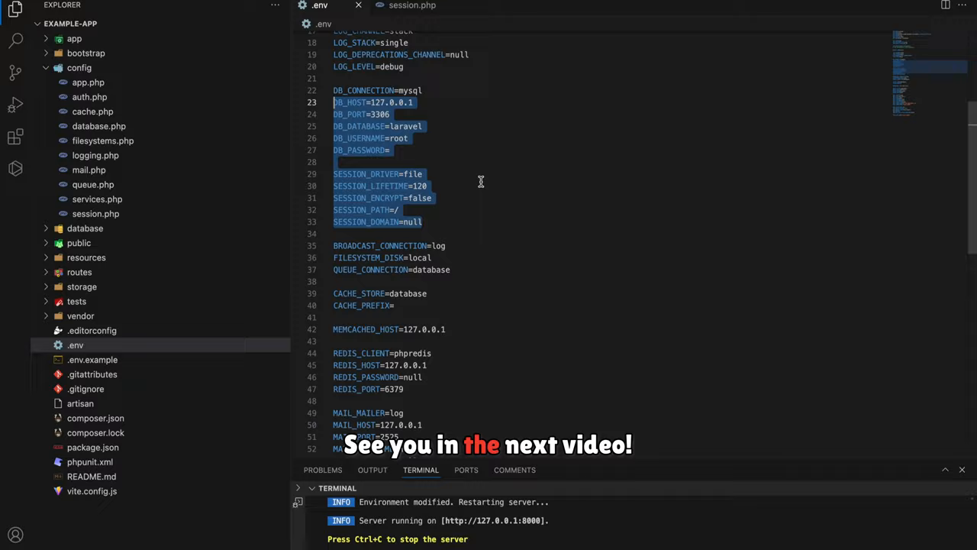